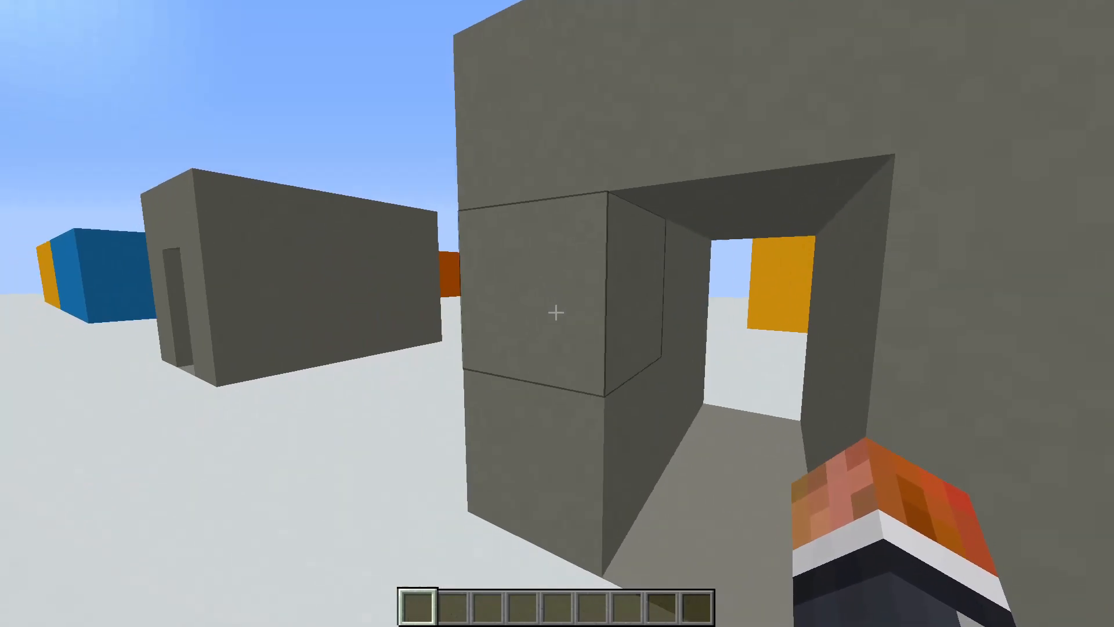
{"action": "mouse_move", "coordinate": [557, 313]}
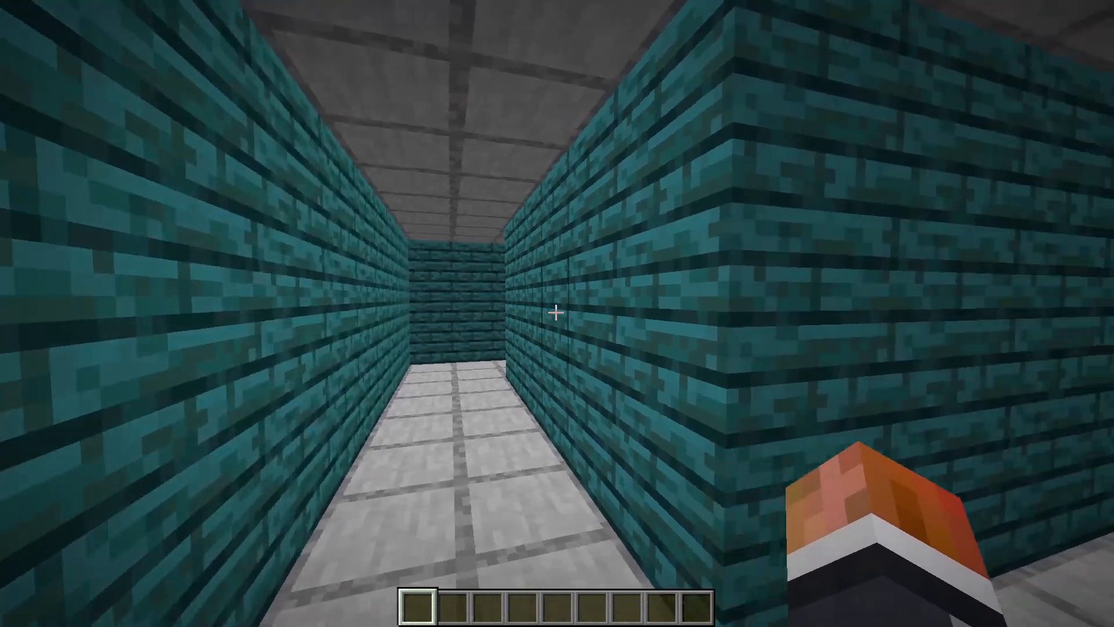
Walk forward along the teal-brick corridor to the brick pillar junction.
{"action": "key", "text": "w"}
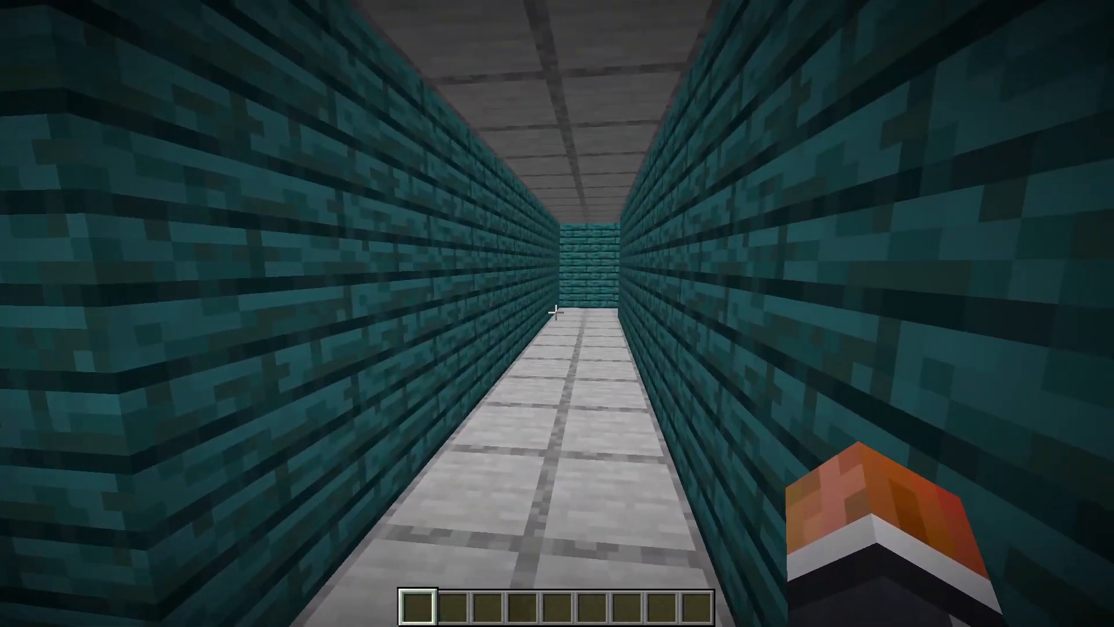
{"action": "key", "text": "w"}
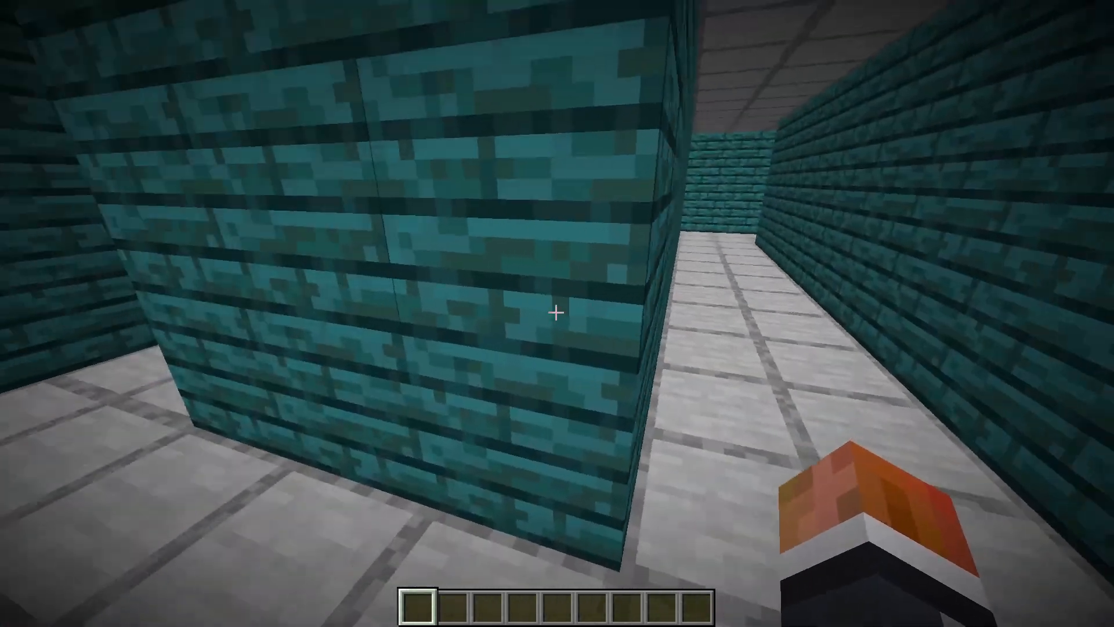
{"action": "mouse_move", "coordinate": [557, 312]}
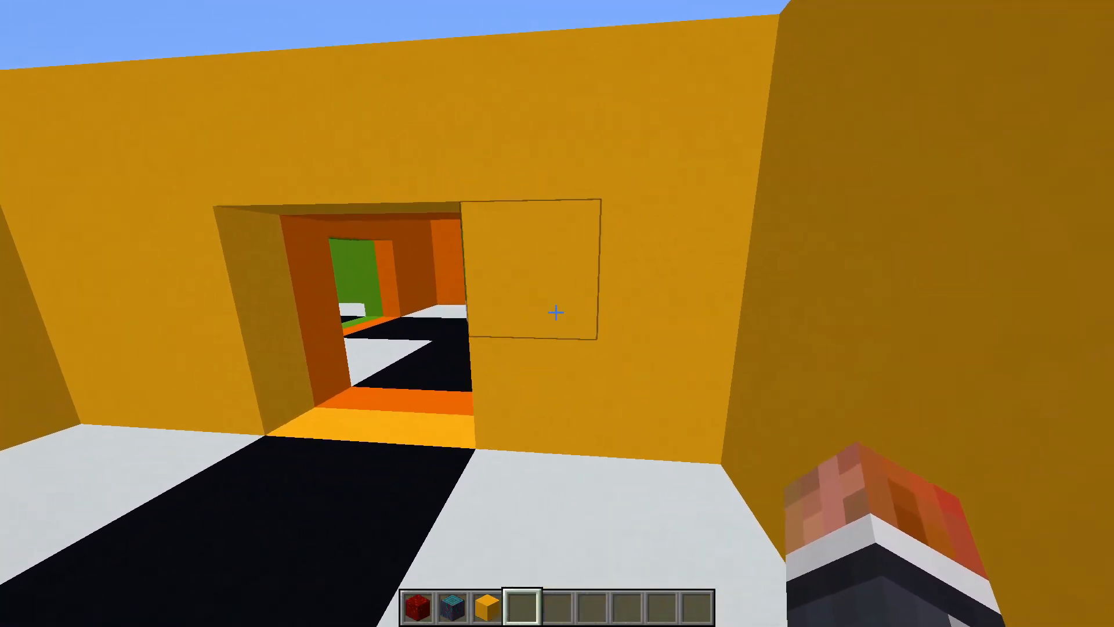
{"action": "mouse_move", "coordinate": [558, 314]}
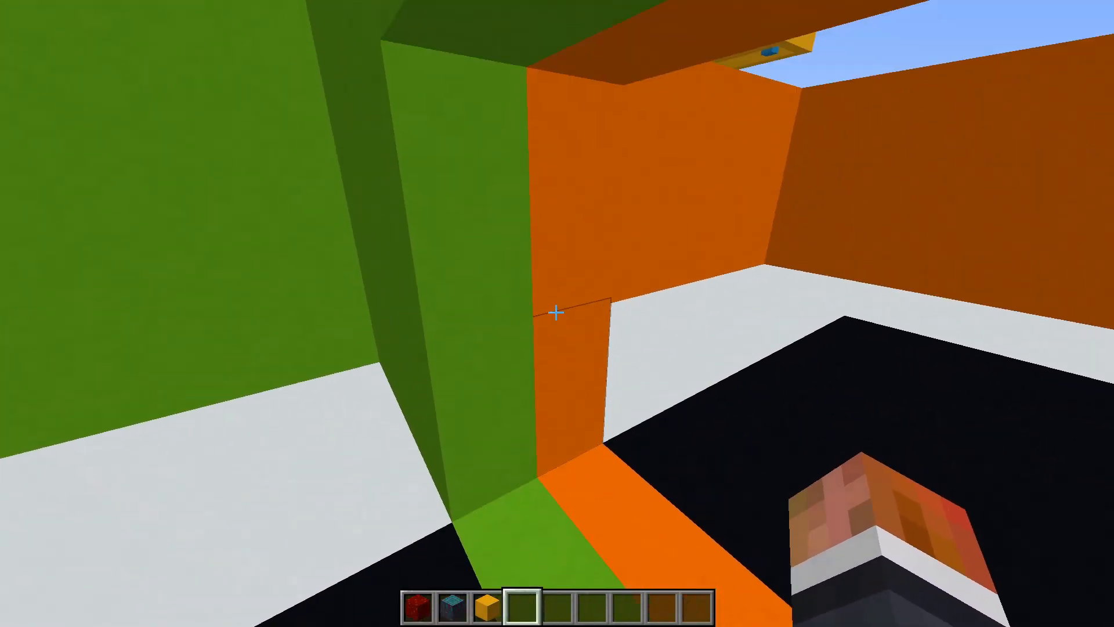
{"action": "mouse_move", "coordinate": [557, 311]}
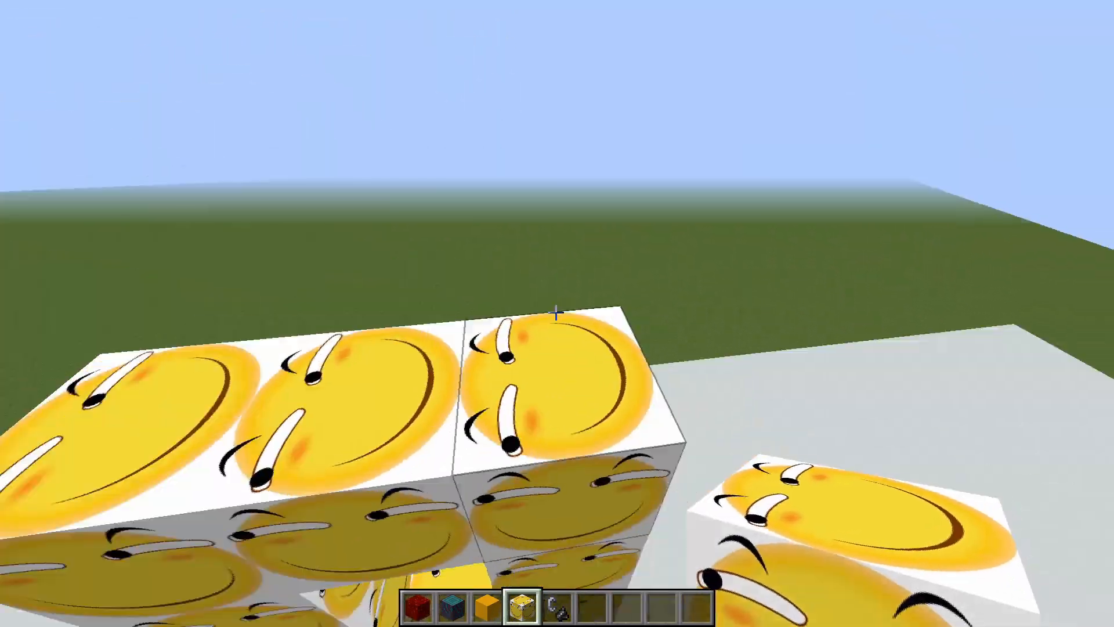
{"action": "mouse_move", "coordinate": [557, 313]}
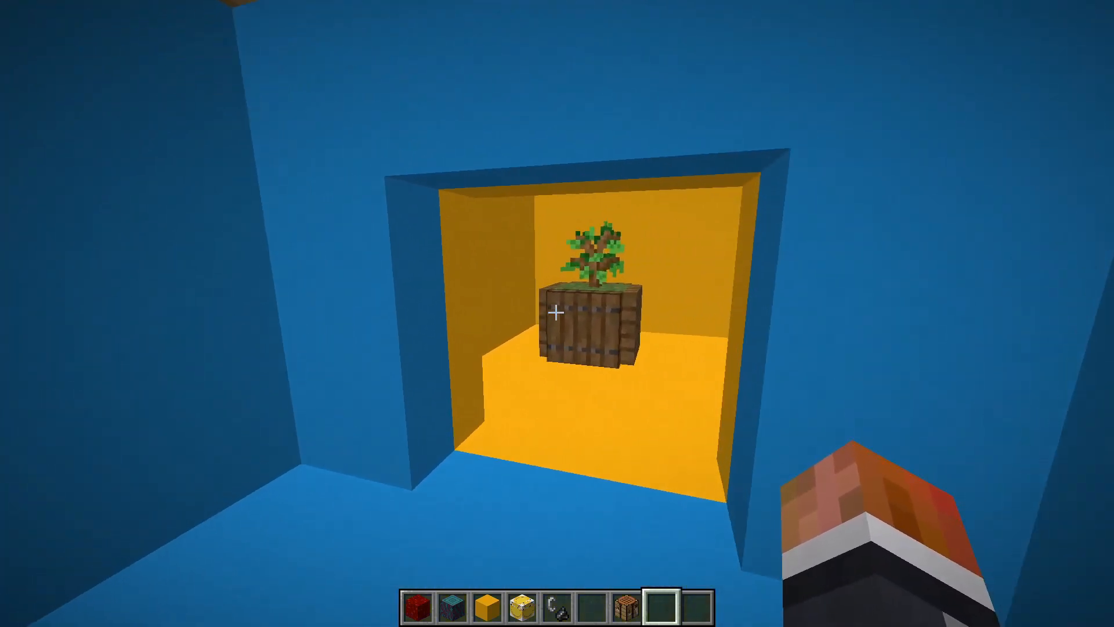
{"action": "mouse_move", "coordinate": [557, 313]}
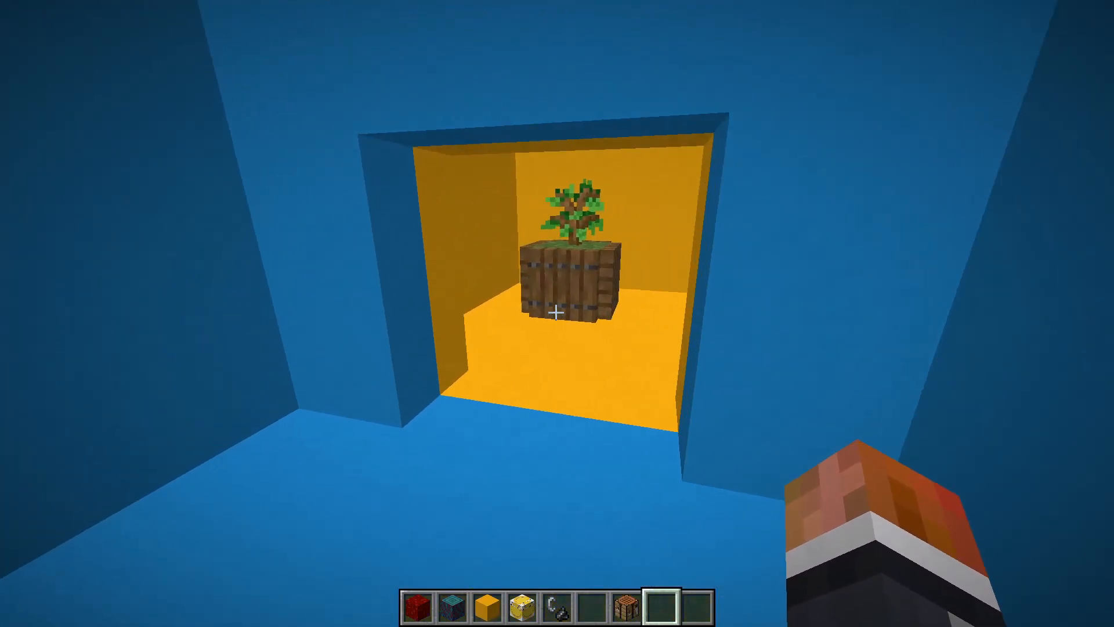
{"action": "mouse_move", "coordinate": [557, 314]}
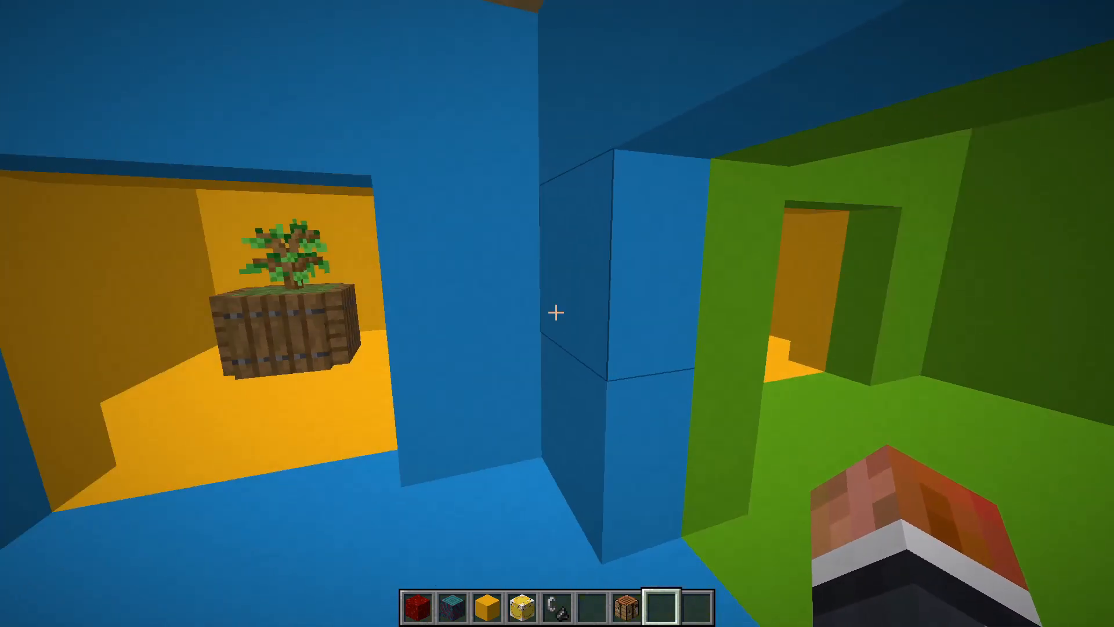
{"action": "mouse_move", "coordinate": [558, 313]}
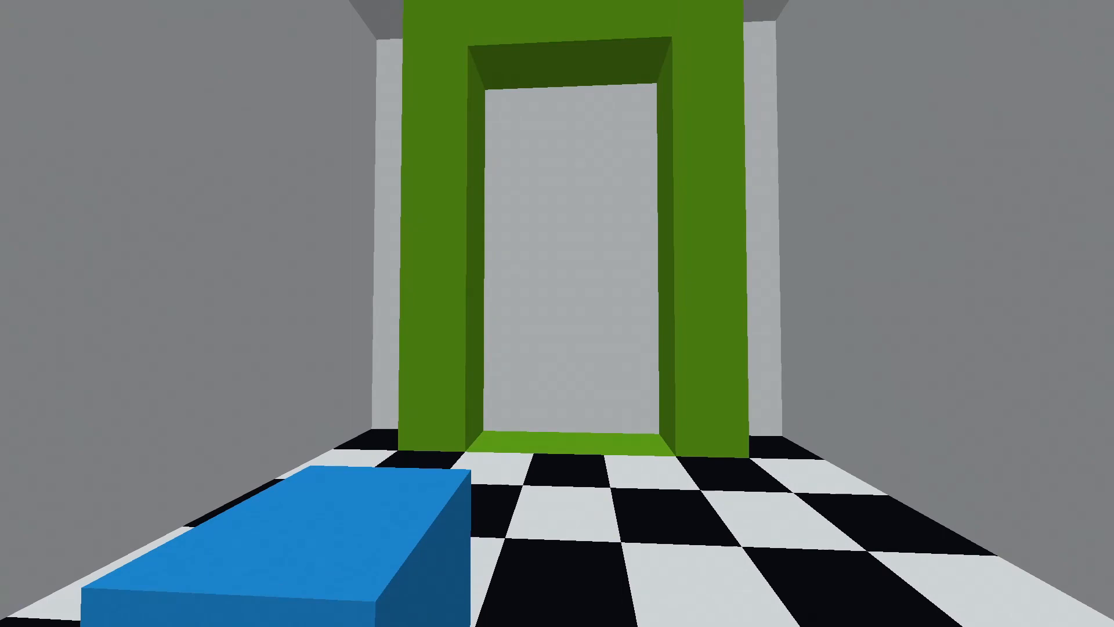
Scroll the hotbar while facing the yellow doorway in the checkered grey room.
{"action": "scroll", "scroll_direction": "down", "scroll_amount": 3}
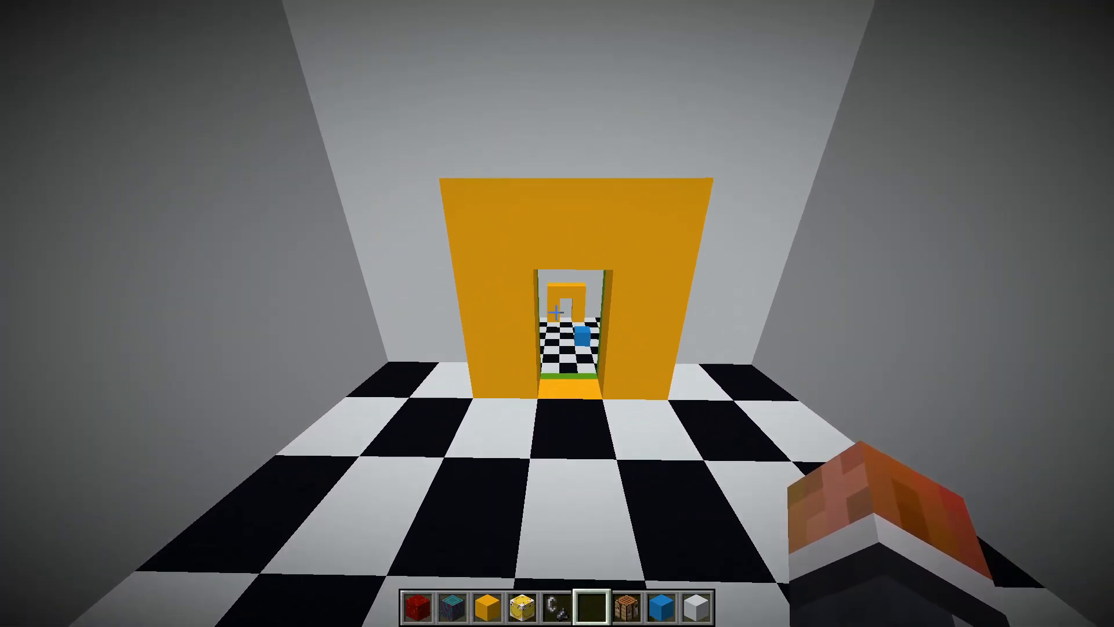
Search the creative inventory for 'obs' to find obsidian.
{"action": "key", "text": "e"}
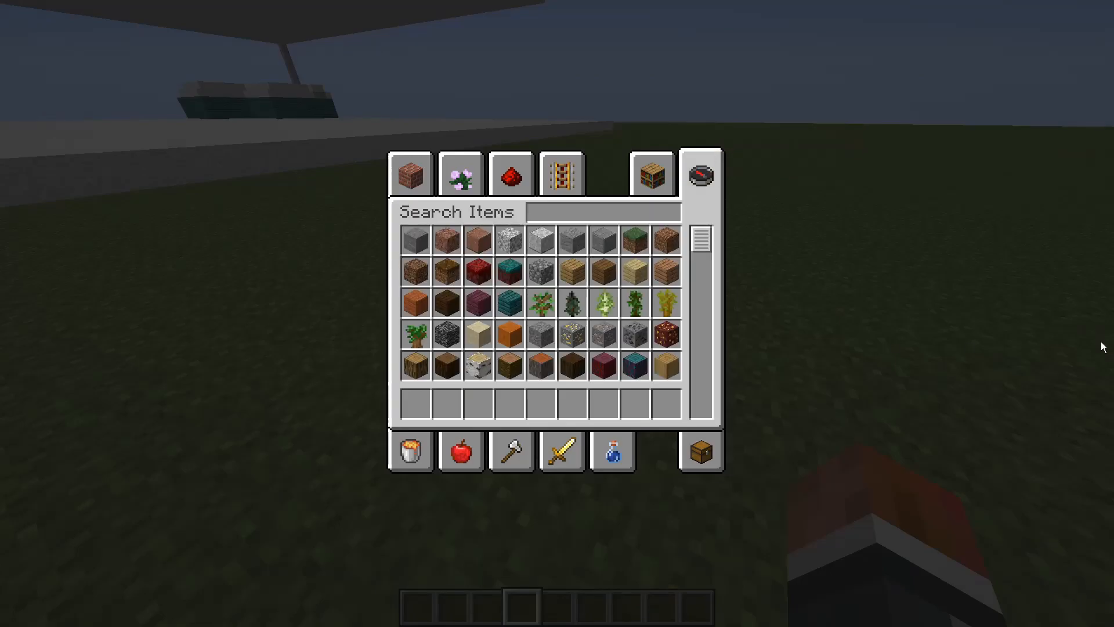
{"action": "type", "text": "obs"}
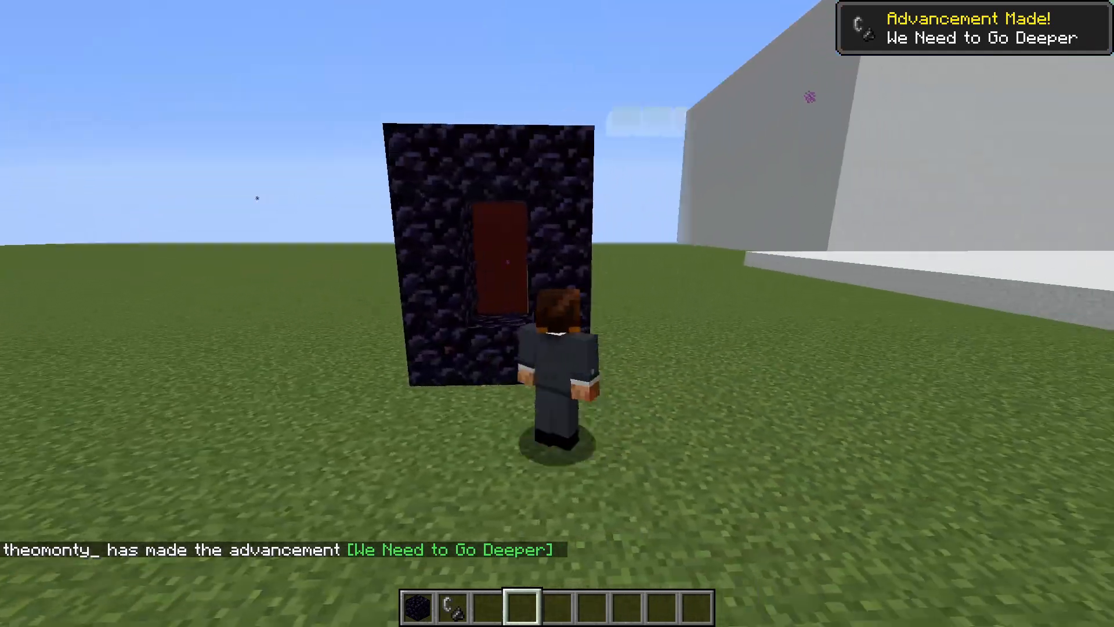
Enable Render Yourself in Portal in the Immersive Portals mod config and return to the game.
{"action": "key", "text": "Escape"}
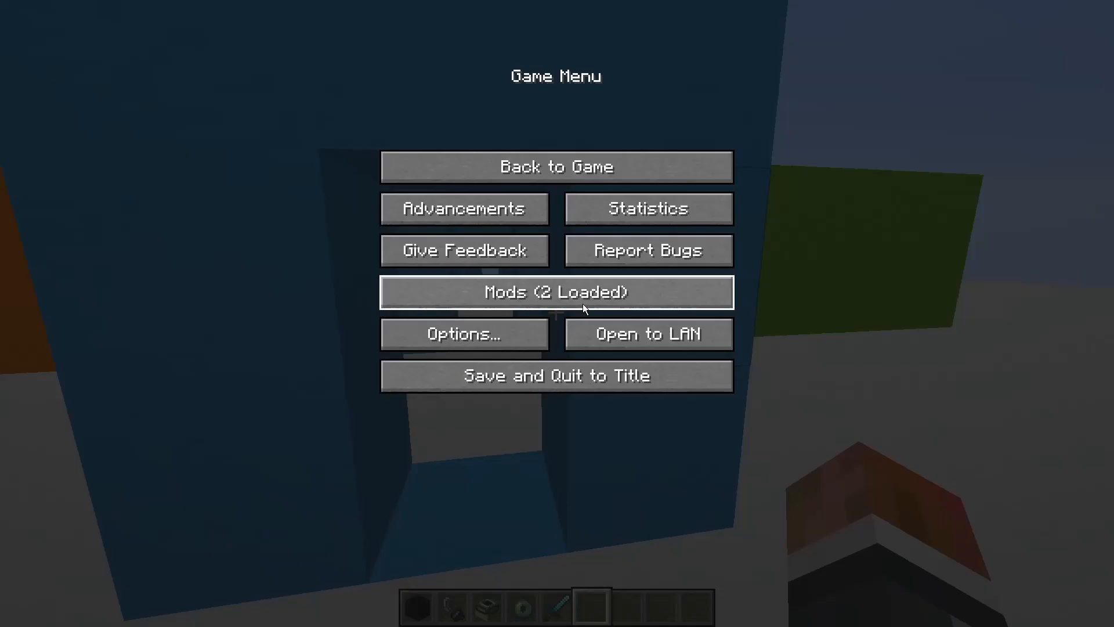
{"action": "left_click", "coordinate": [556, 291]}
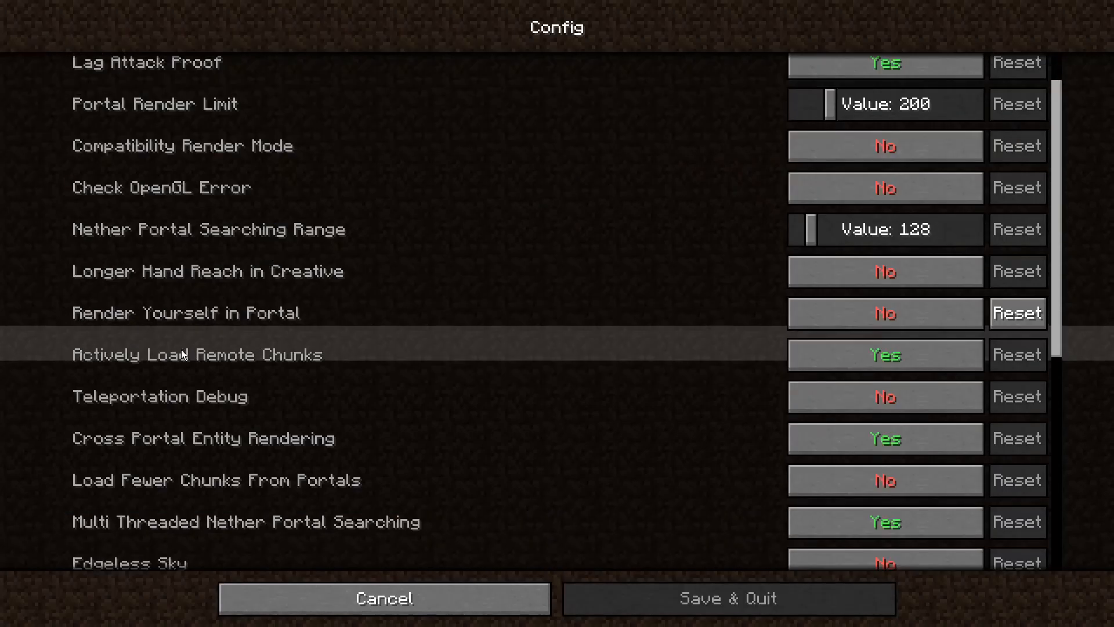
{"action": "left_click", "coordinate": [383, 598]}
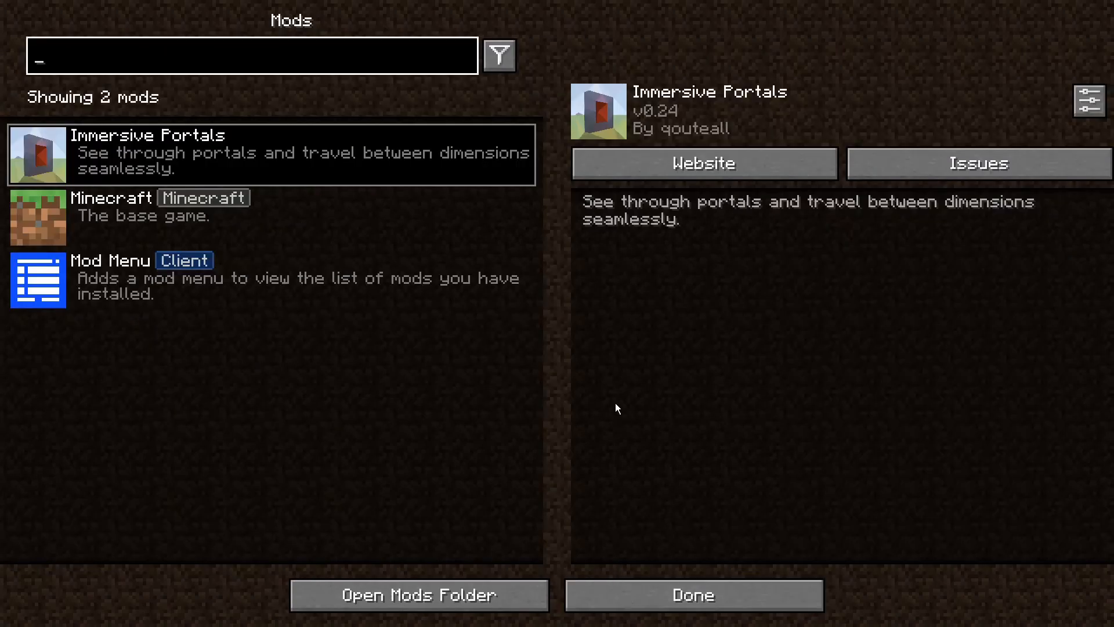
{"action": "left_click", "coordinate": [691, 594]}
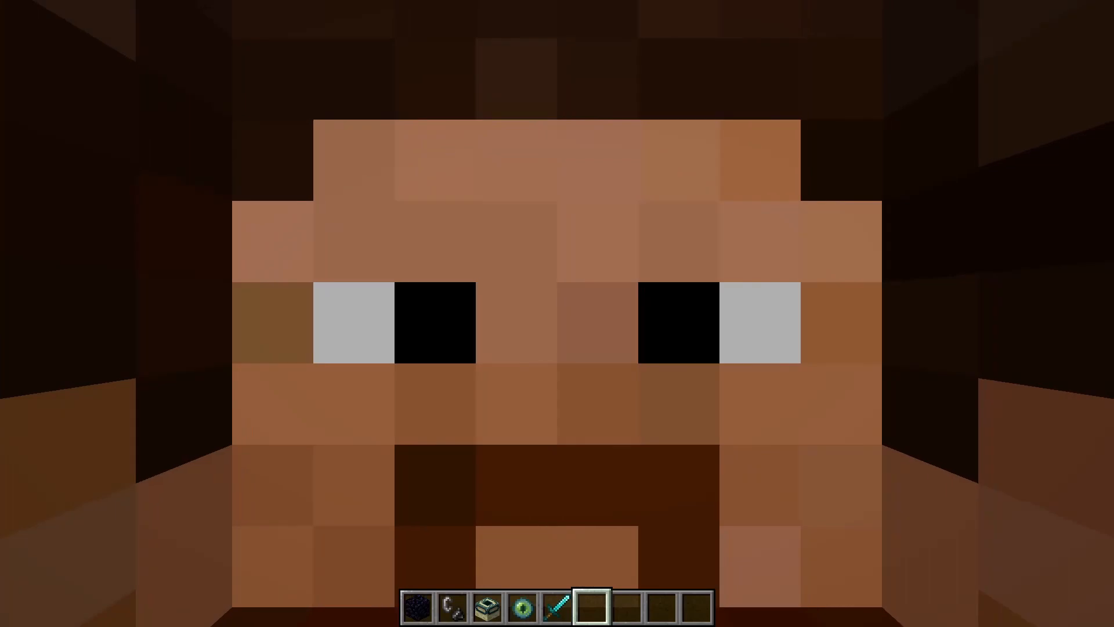